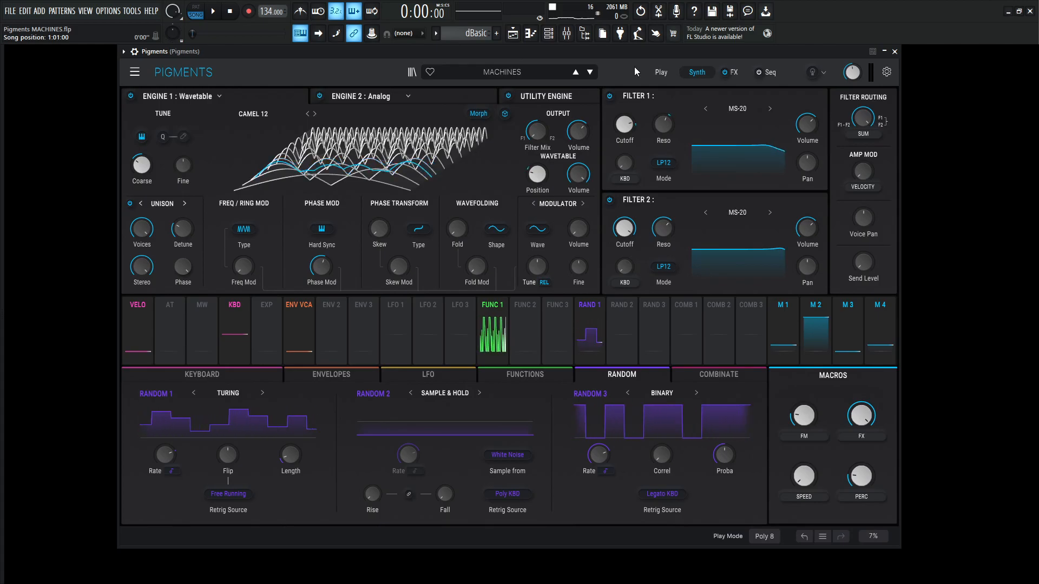
Step: Start playback and sweep the PERC macro up and down, ending at 0.000
left_click(217, 10)
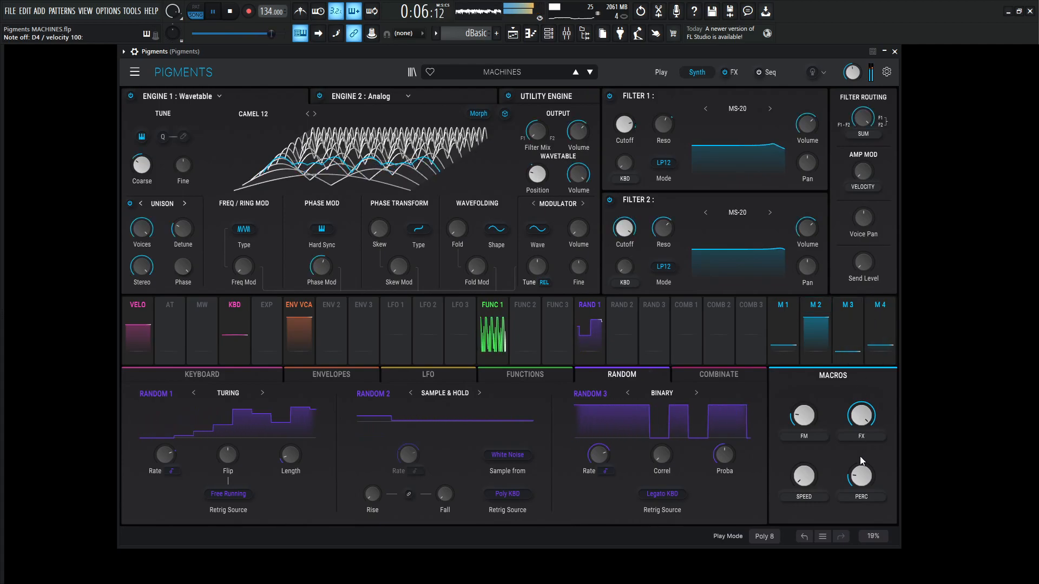
left_click_drag(861, 475, 860, 463)
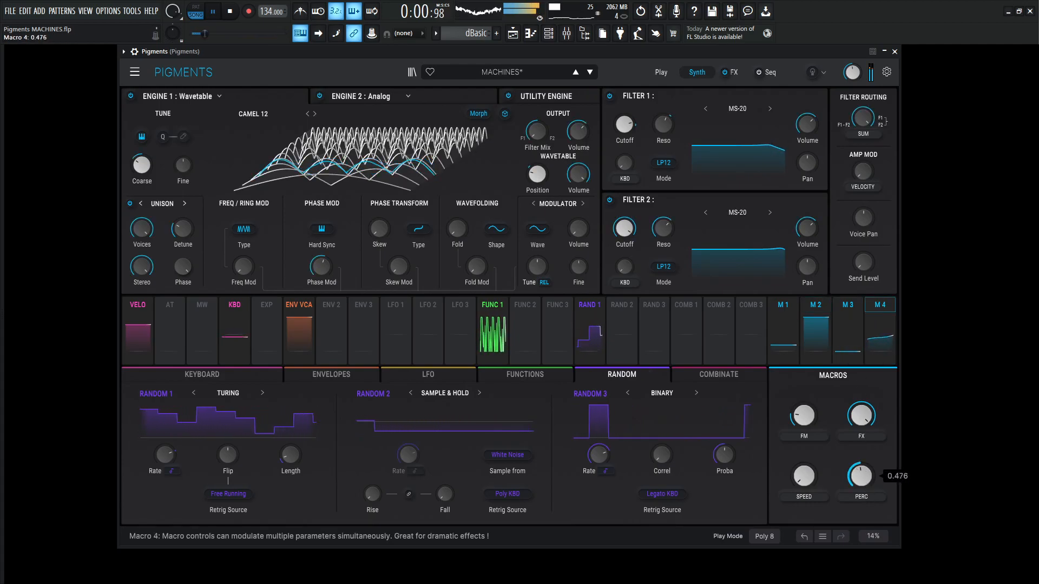
left_click_drag(861, 475, 861, 487)
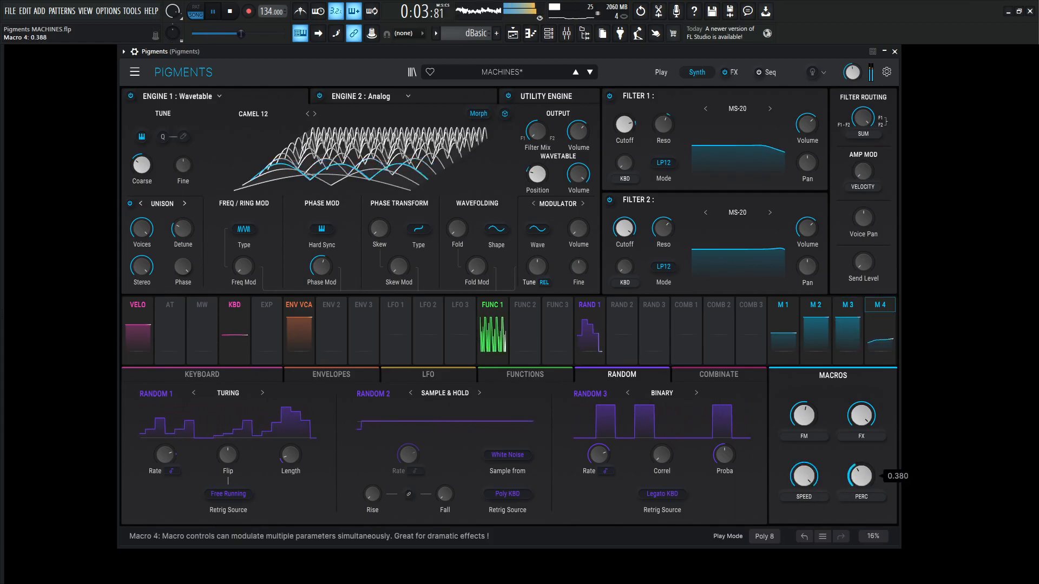
left_click_drag(862, 475, 861, 490)
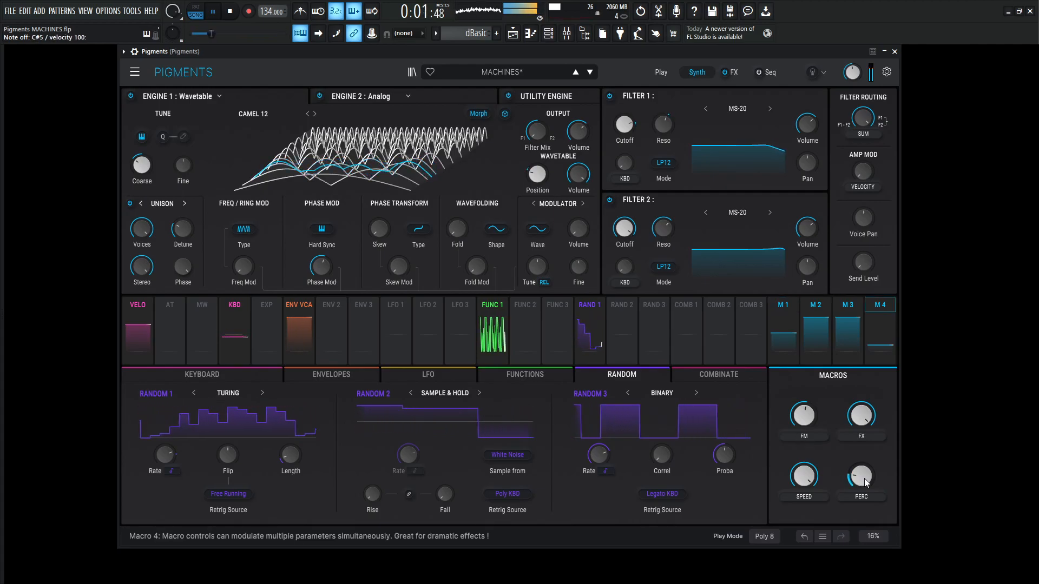
left_click_drag(862, 476, 862, 471)
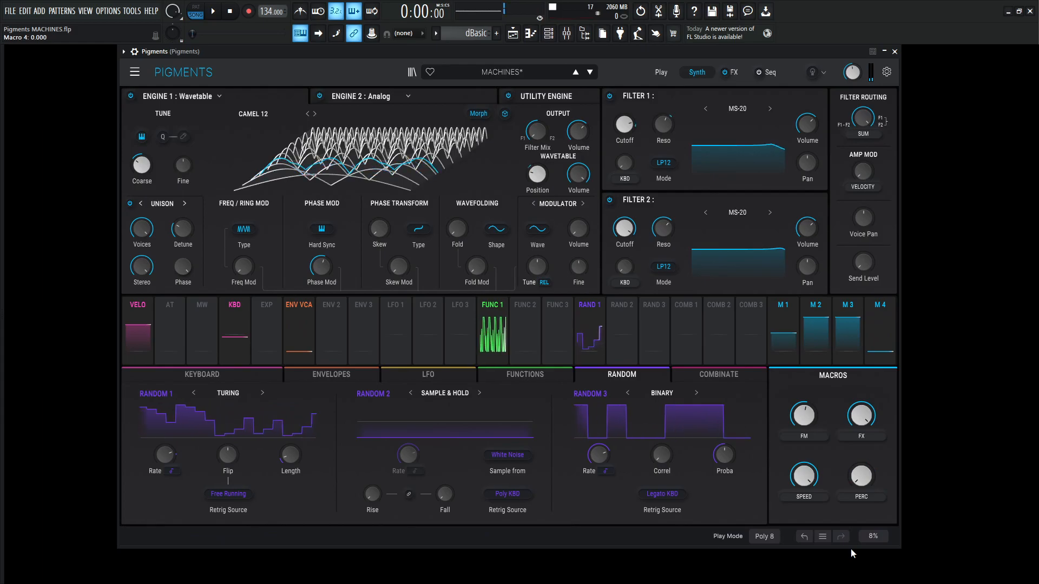
left_click(735, 72)
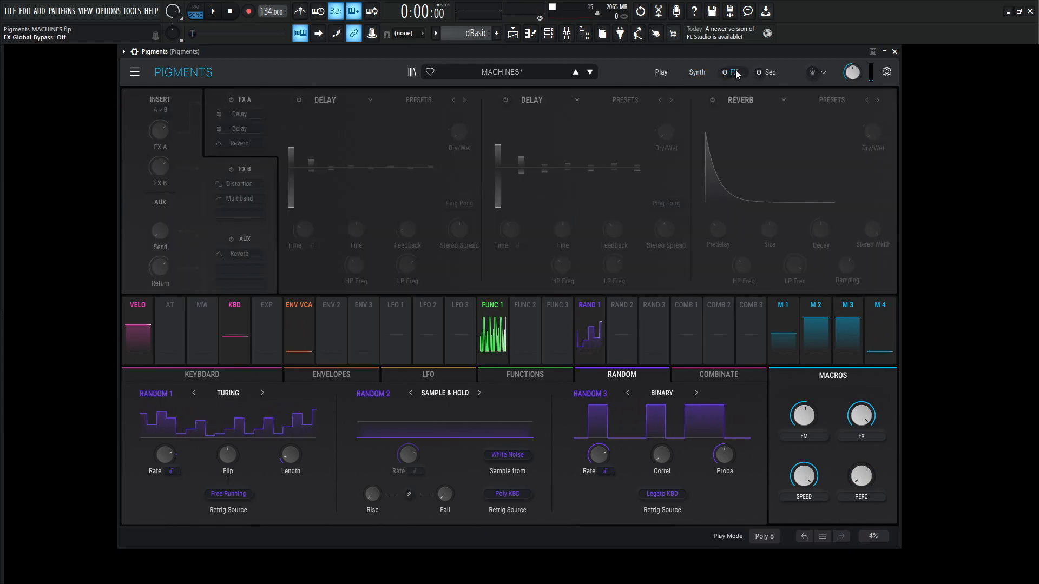
left_click(696, 72)
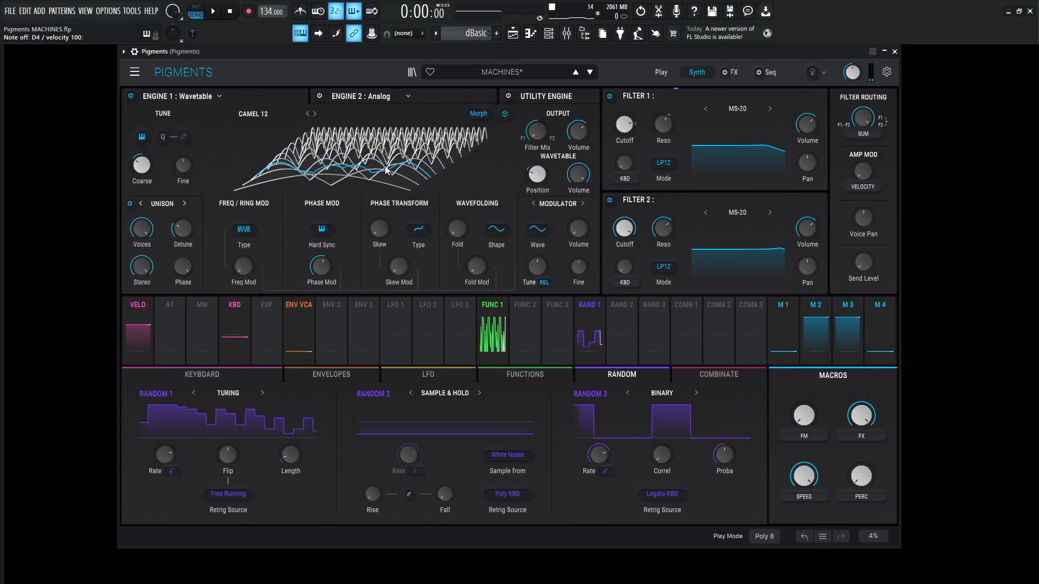
left_click(253, 114)
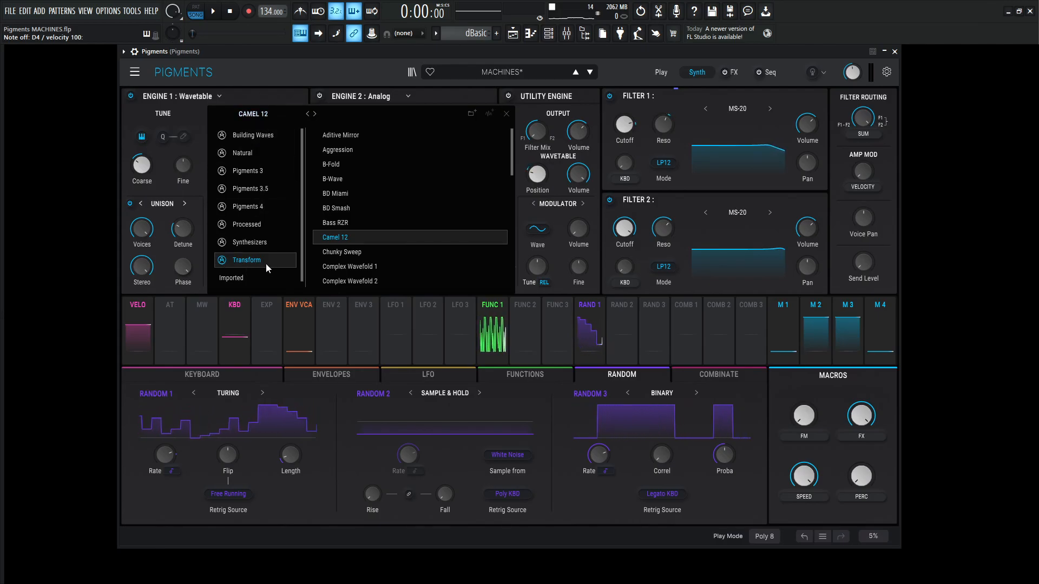
left_click(506, 113)
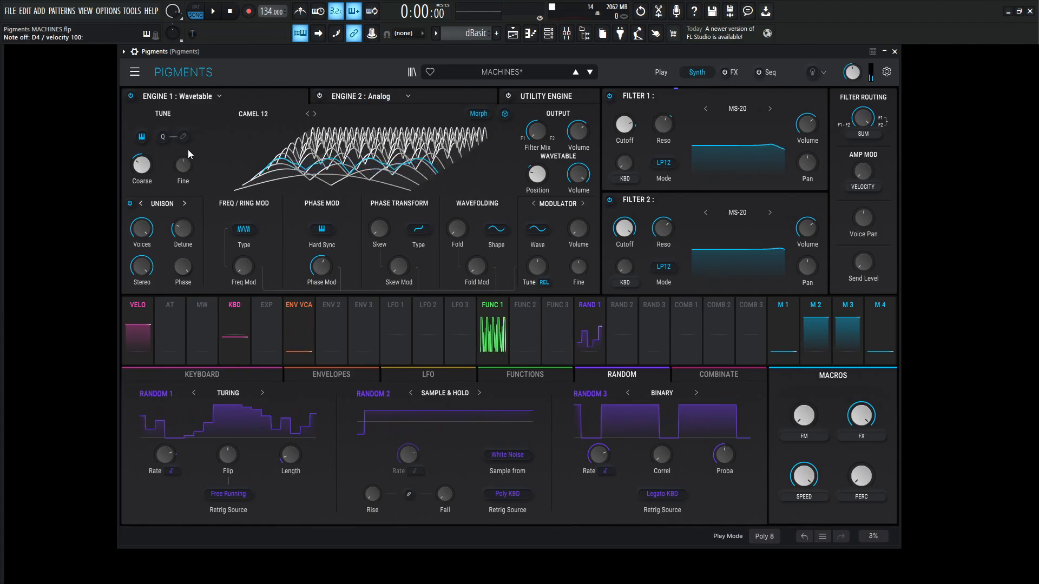
left_click_drag(141, 164, 141, 179)
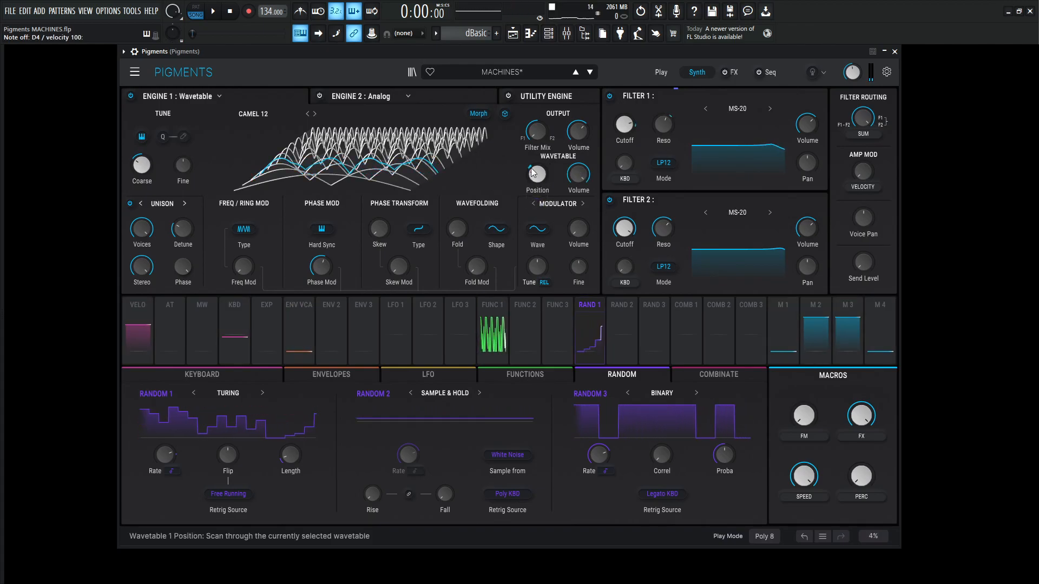
Step: Sweep the Wavetable Position knob so the display shows a single flat waveform
left_click_drag(536, 172, 536, 159)
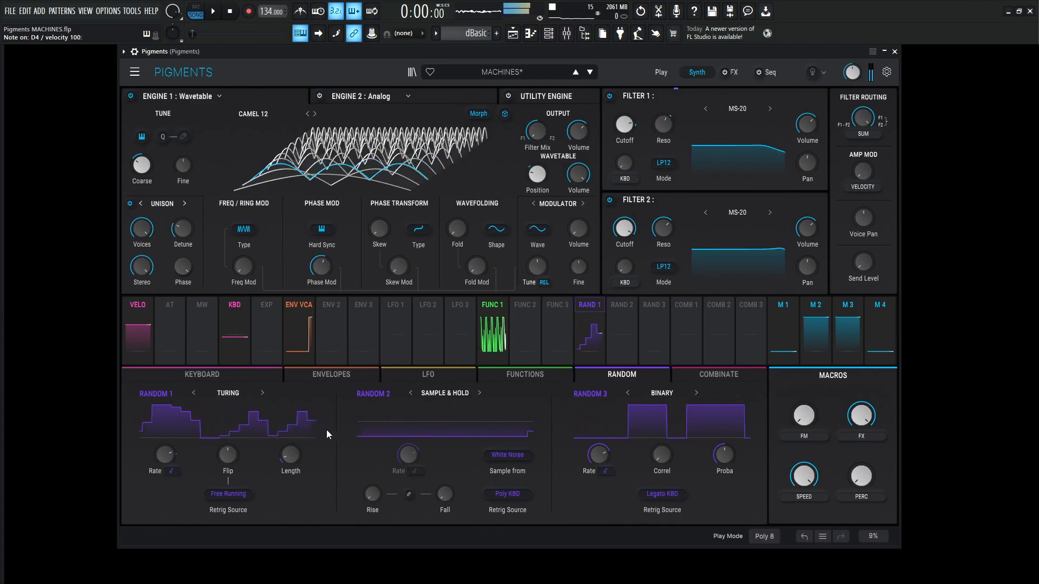
left_click_drag(536, 173, 537, 159)
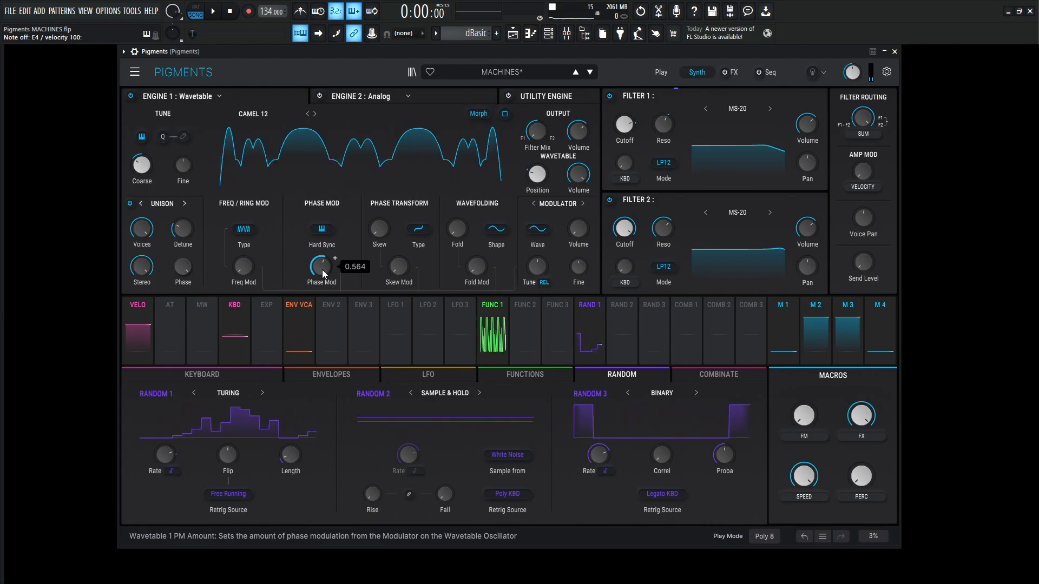
Step: Set Phase Mod to about 0.564 and change the unison voice count
left_click_drag(321, 266, 334, 273)
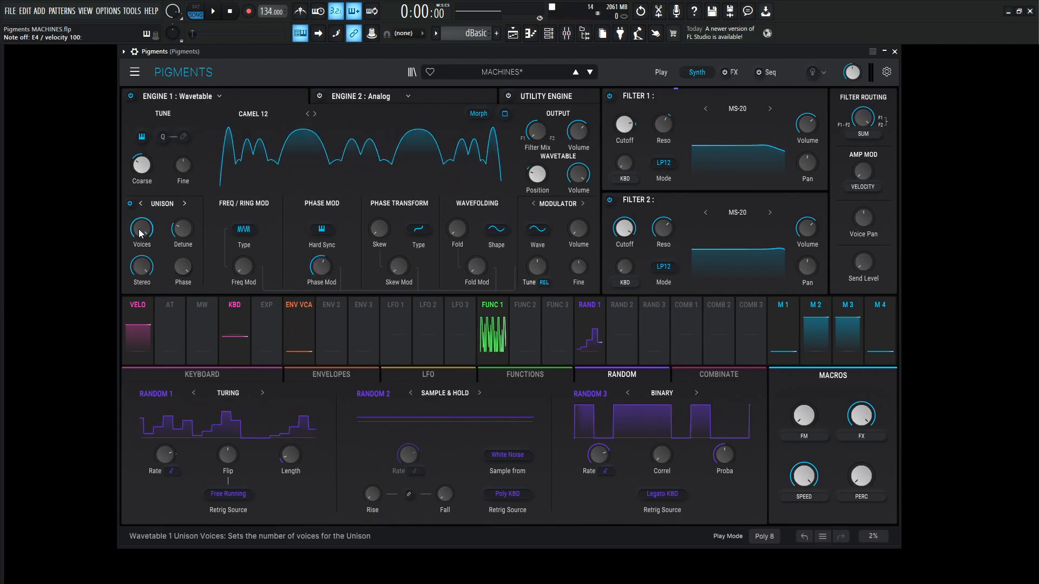
left_click_drag(183, 230, 182, 225)
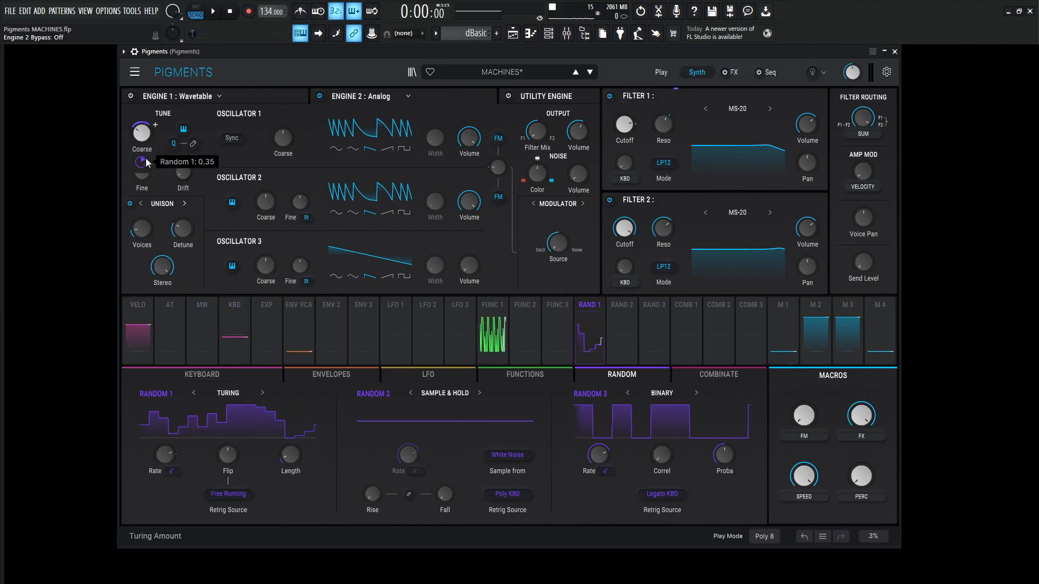
Step: Set Random 1's modulation depth on the analog engine's Coarse knob to 0.35
left_click_drag(142, 130, 141, 142)
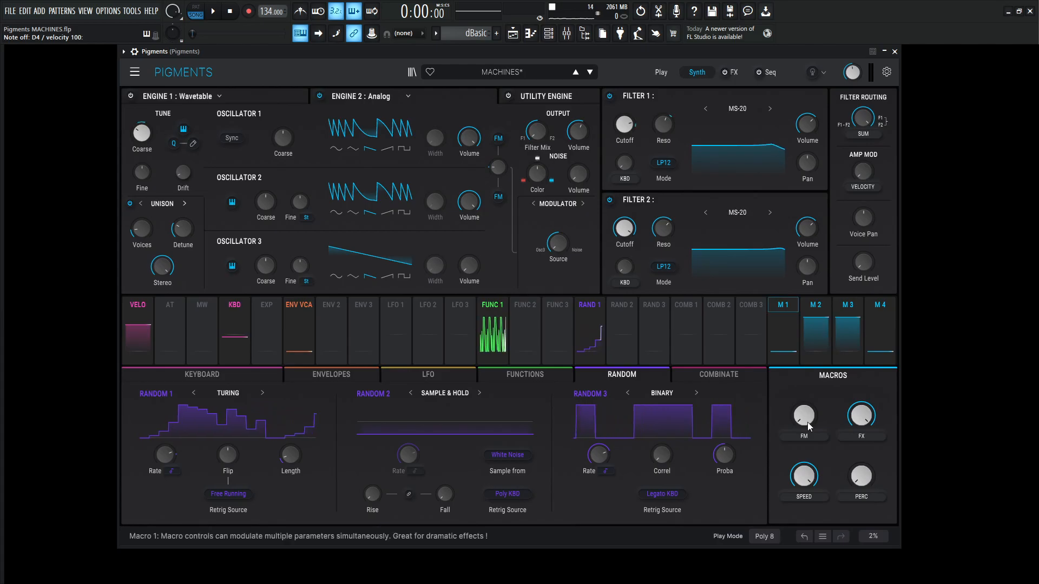
left_click_drag(803, 416, 802, 404)
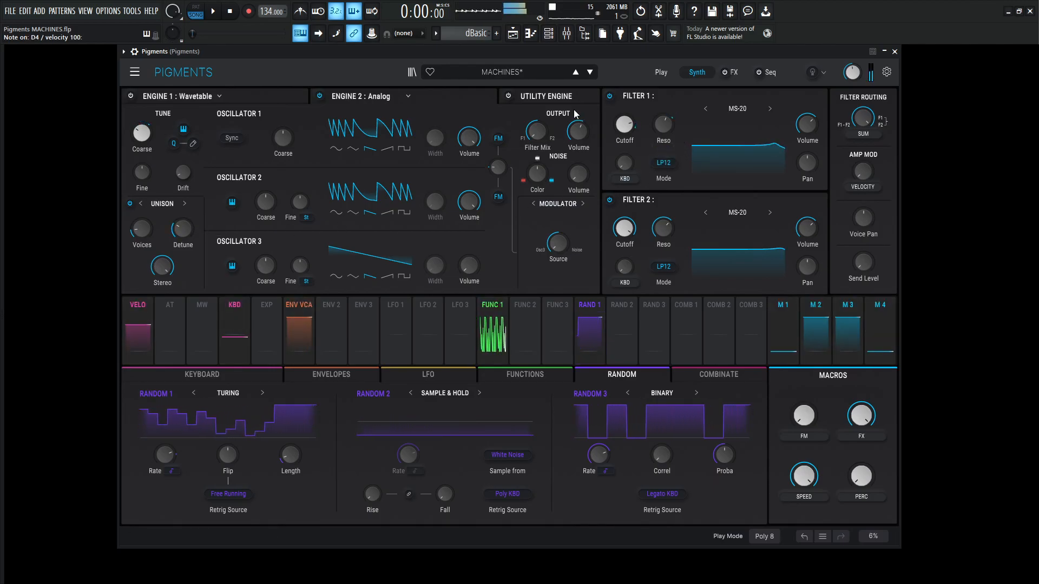
Step: Show the utility engine's Dense Rain noise, tweak Func 1's volume modulation, and view Function 1
left_click(506, 95)
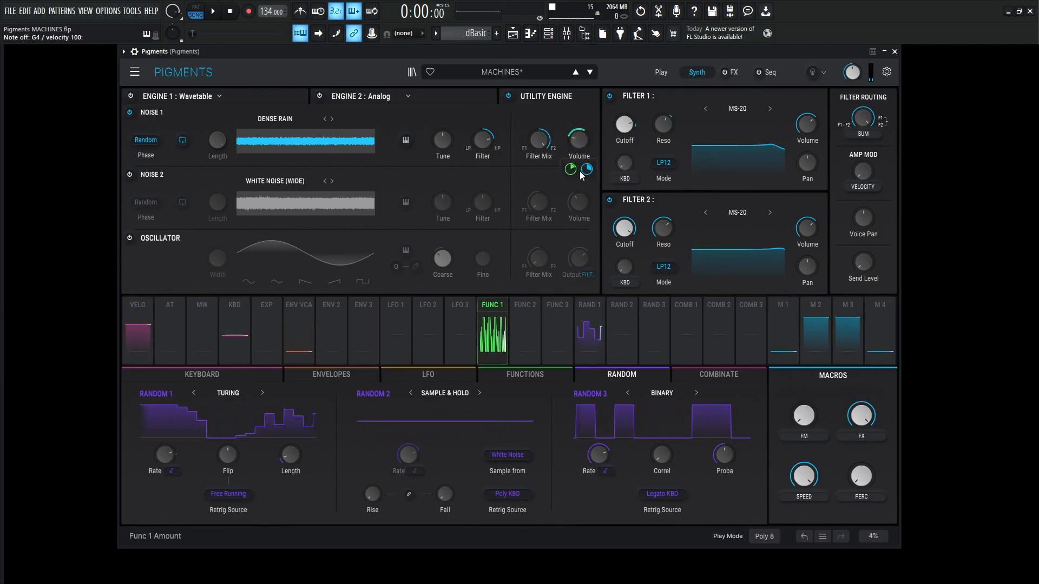
left_click_drag(570, 168, 570, 170)
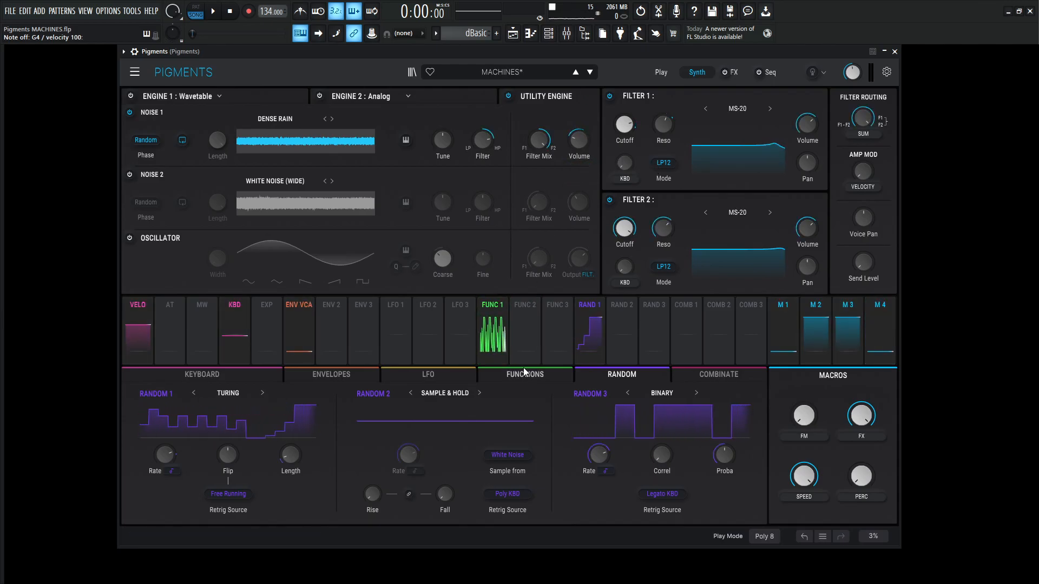
left_click(524, 374)
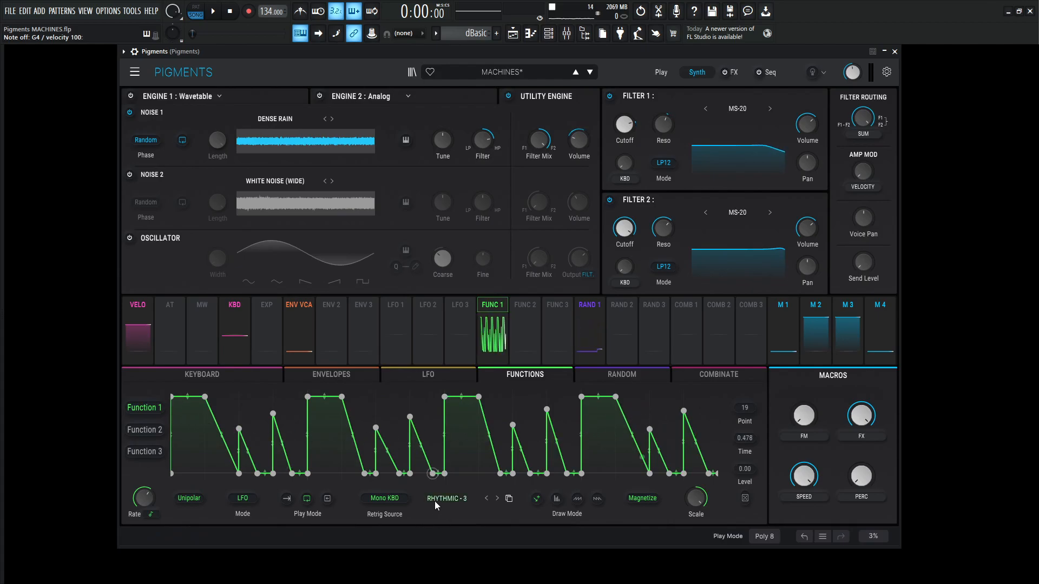
left_click(447, 499)
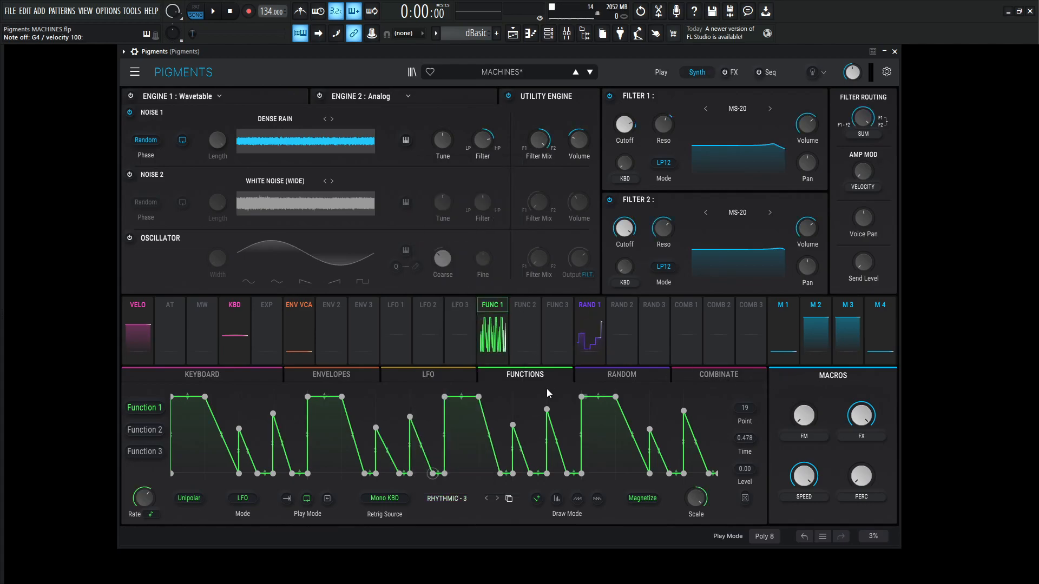
mouse_move(580, 139)
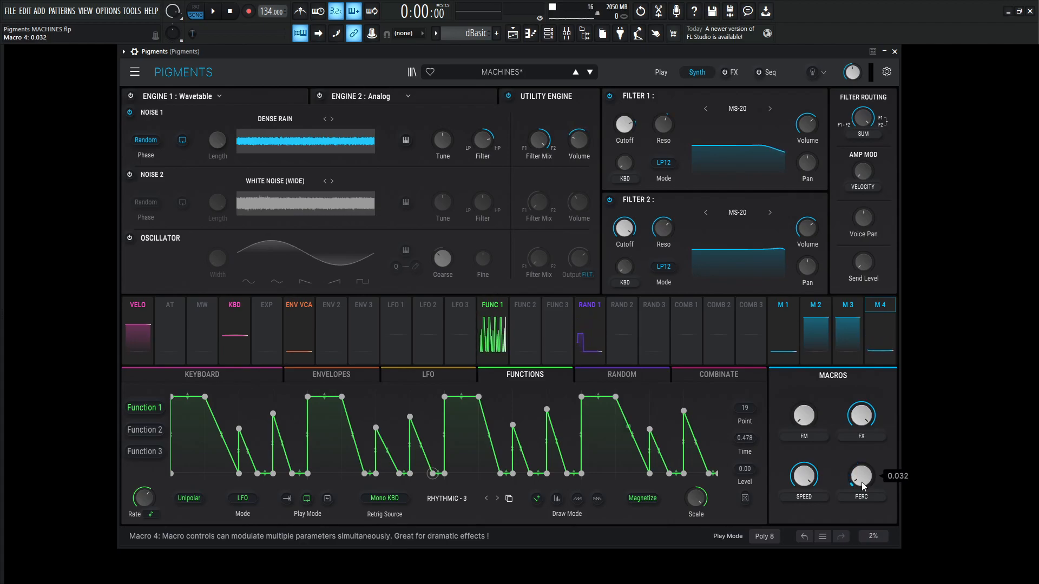
Step: Raise the PERC macro to about 0.580 and show the ENV VCA, ENV 2, ENV 3 envelopes
left_click_drag(861, 475, 861, 463)
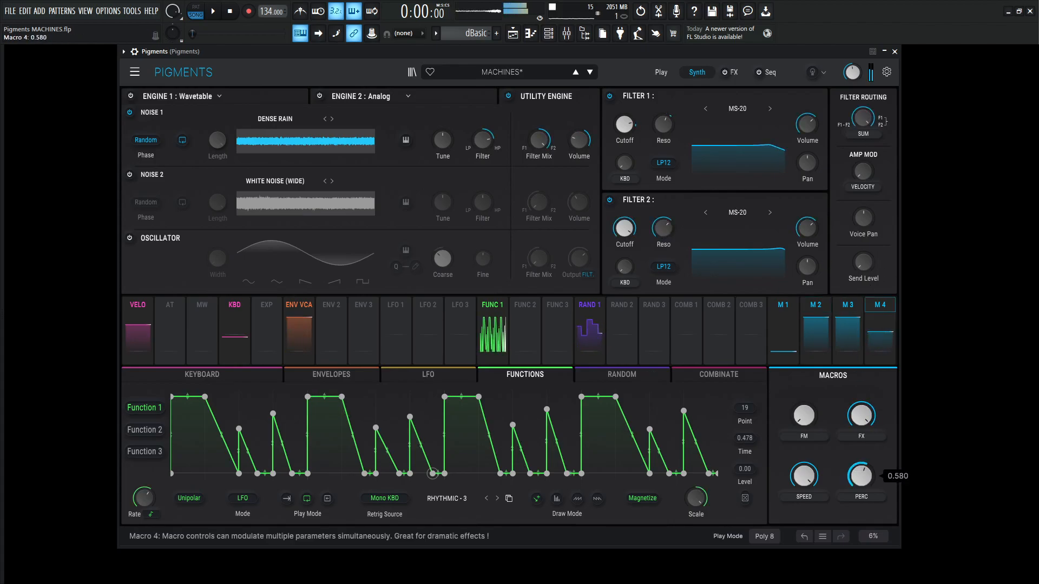
left_click(331, 375)
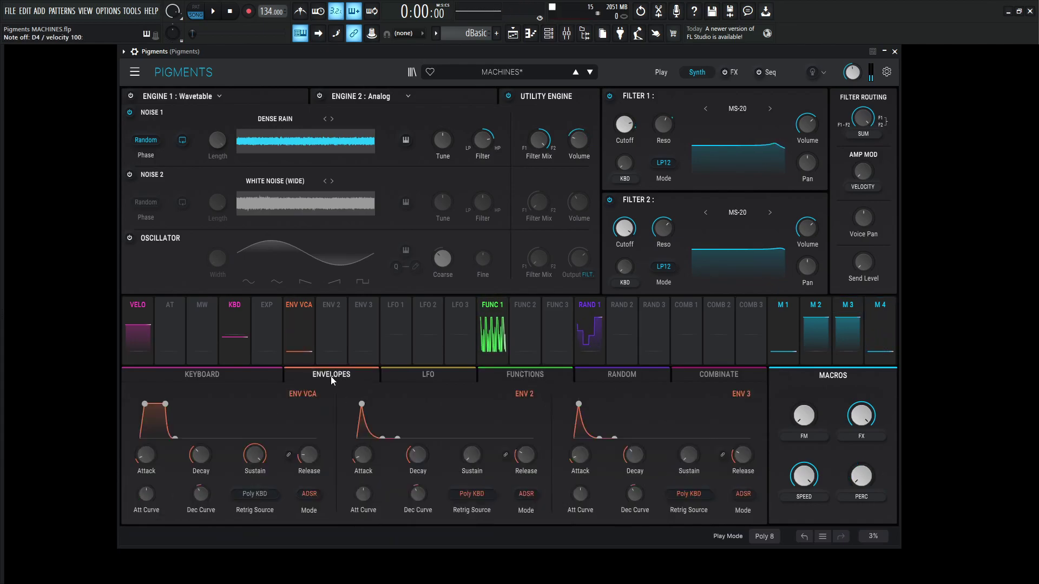
mouse_move(146, 455)
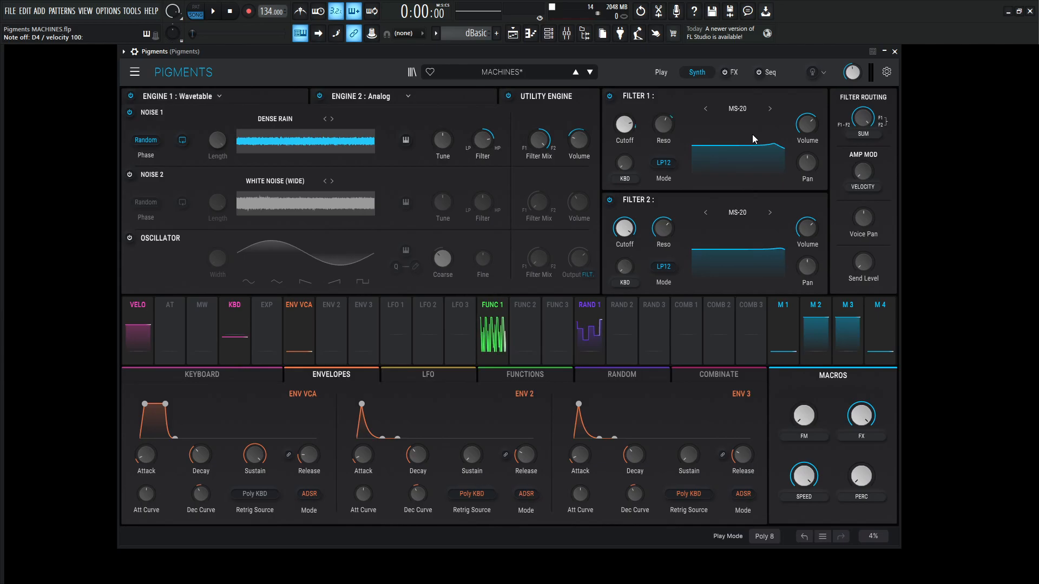
Step: View the wavetable engine, then the effects page with two delays and a reverb
left_click(589, 305)
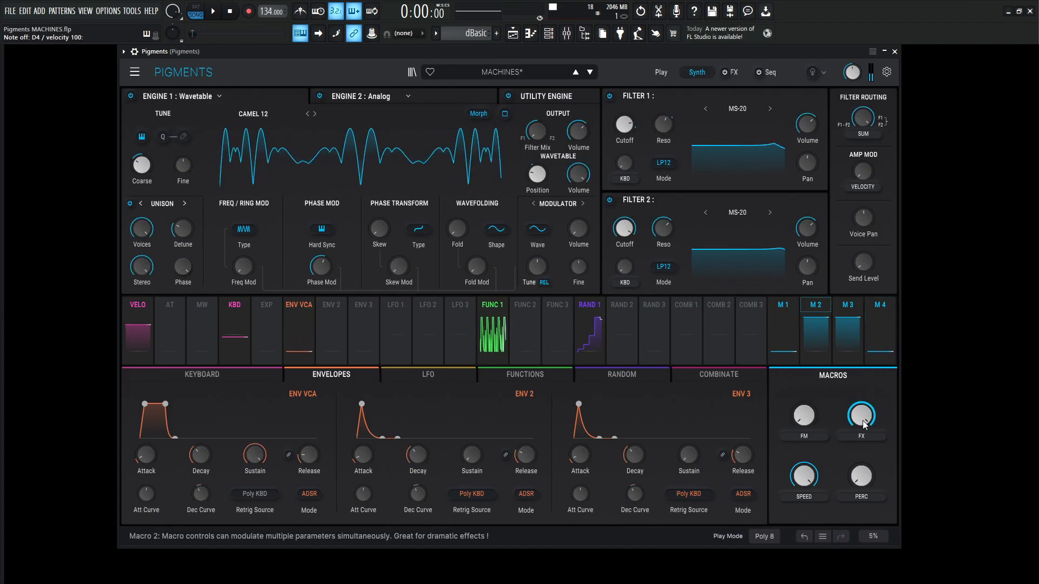
left_click(737, 72)
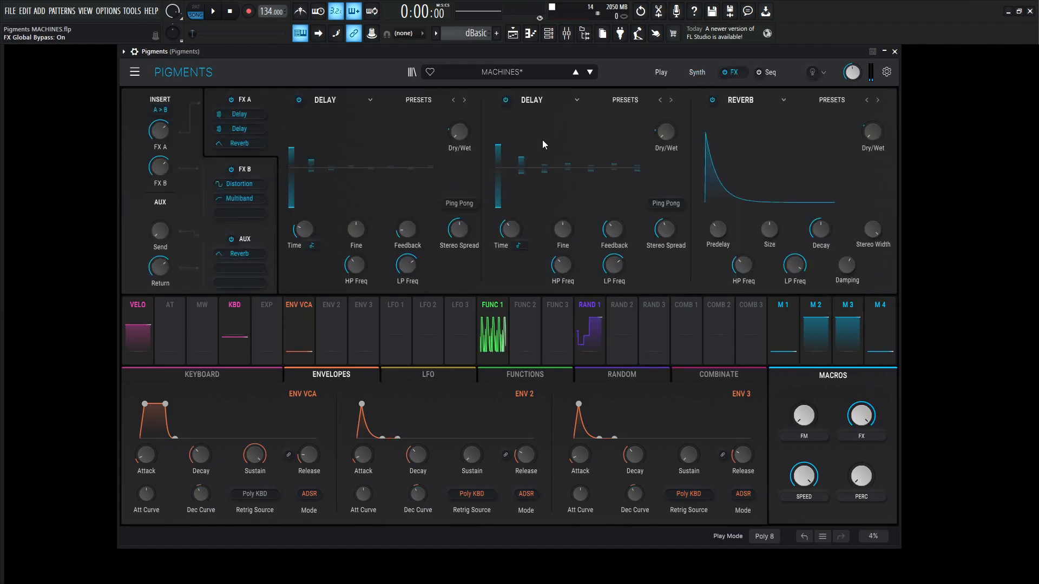
left_click(239, 184)
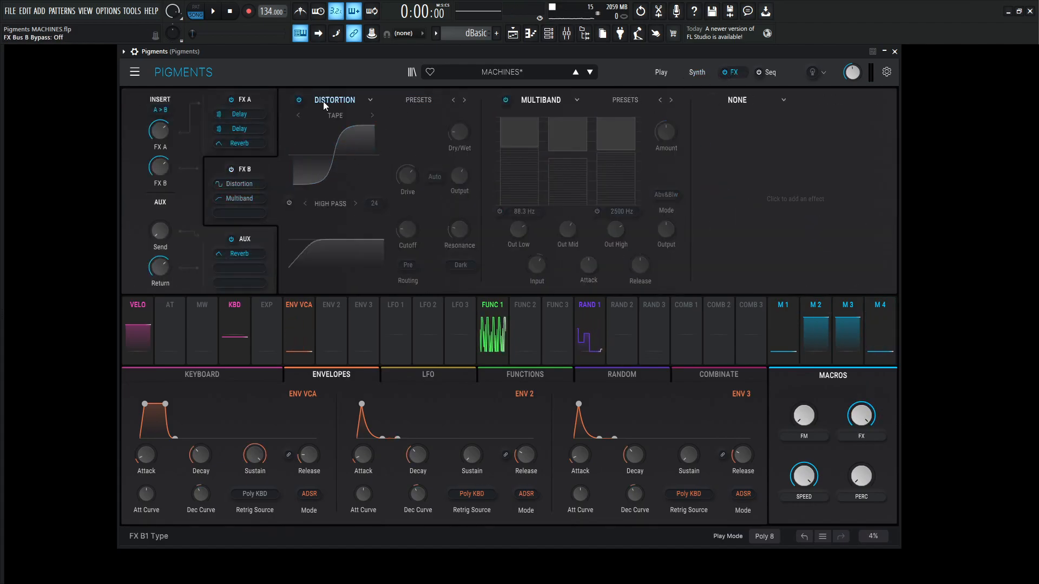
left_click(244, 99)
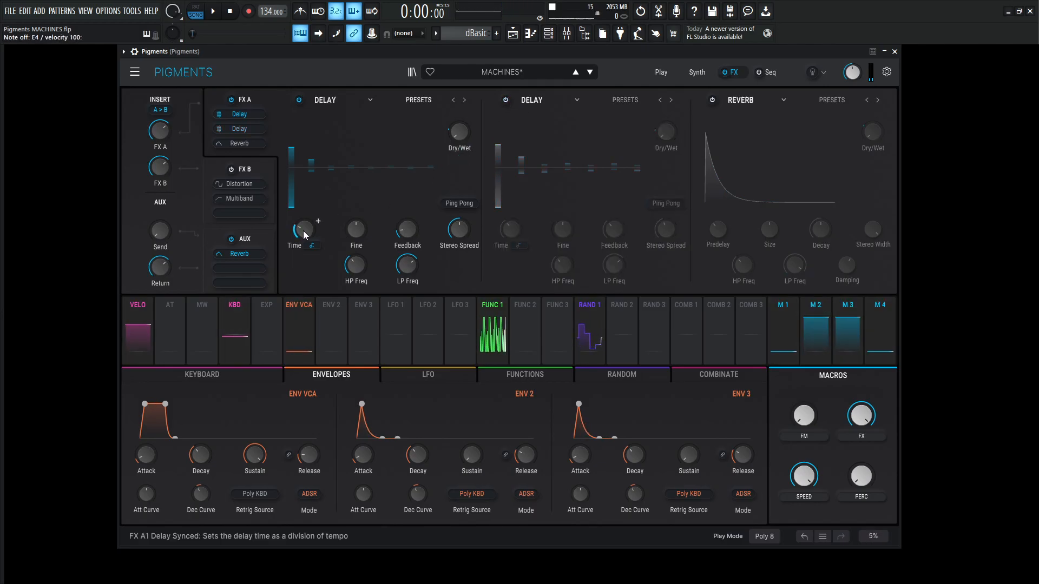
mouse_move(356, 229)
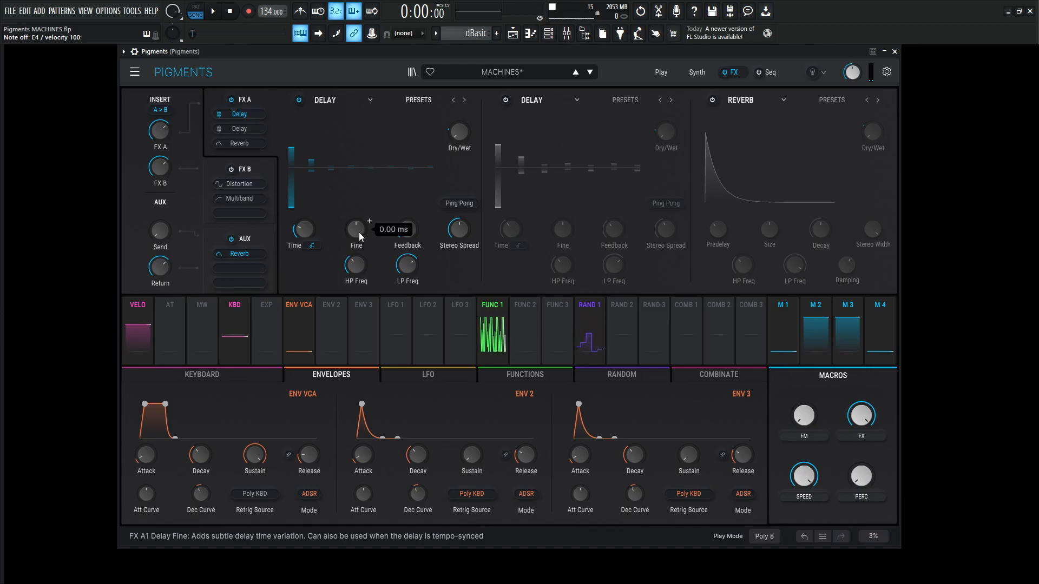
left_click_drag(407, 229, 407, 225)
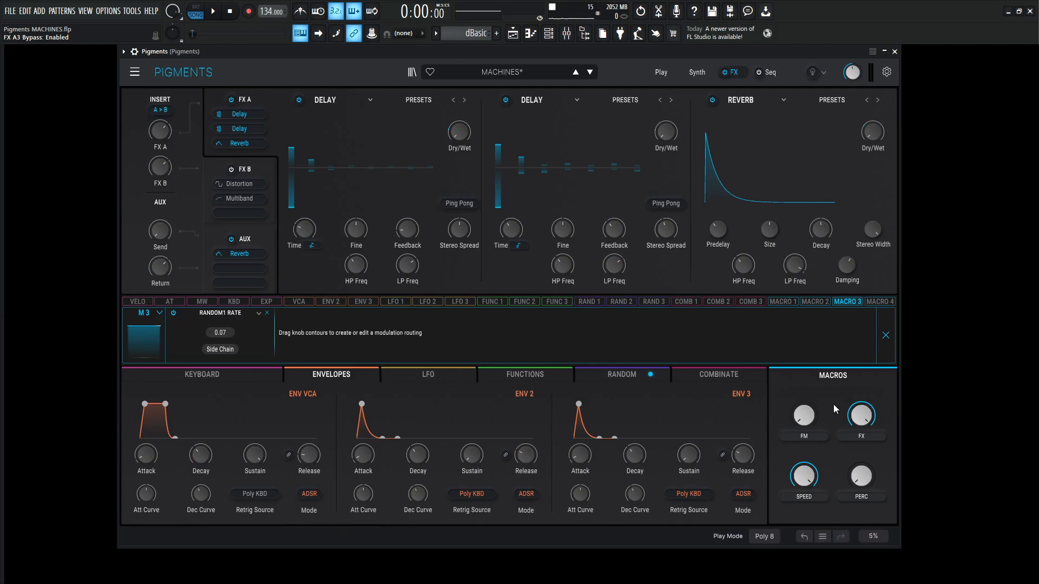
Step: Show Macro 2's FX A1–A3 Dry/Wet routings, then close the routing overview
left_click(814, 301)
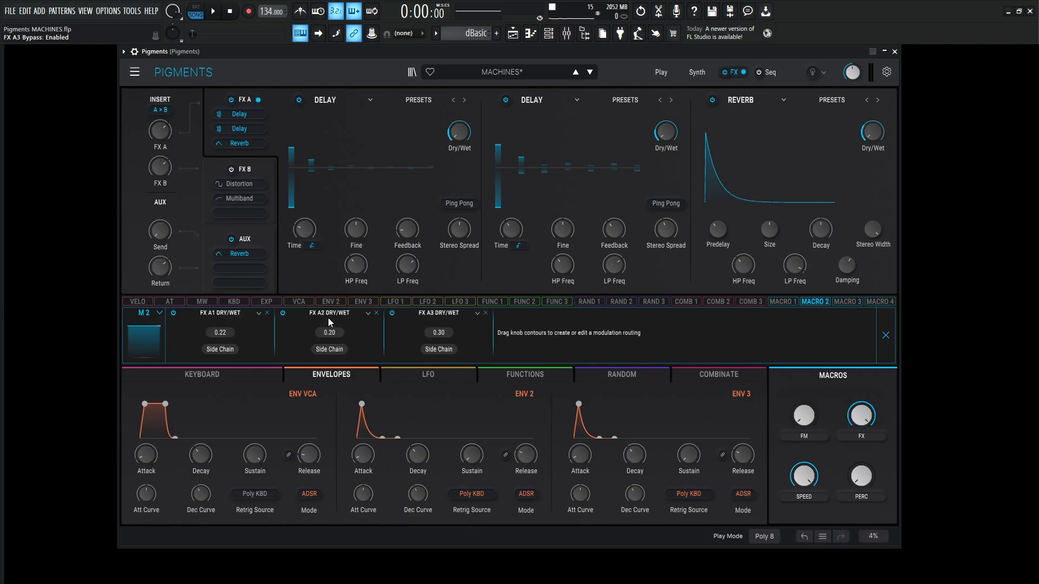
mouse_move(703, 128)
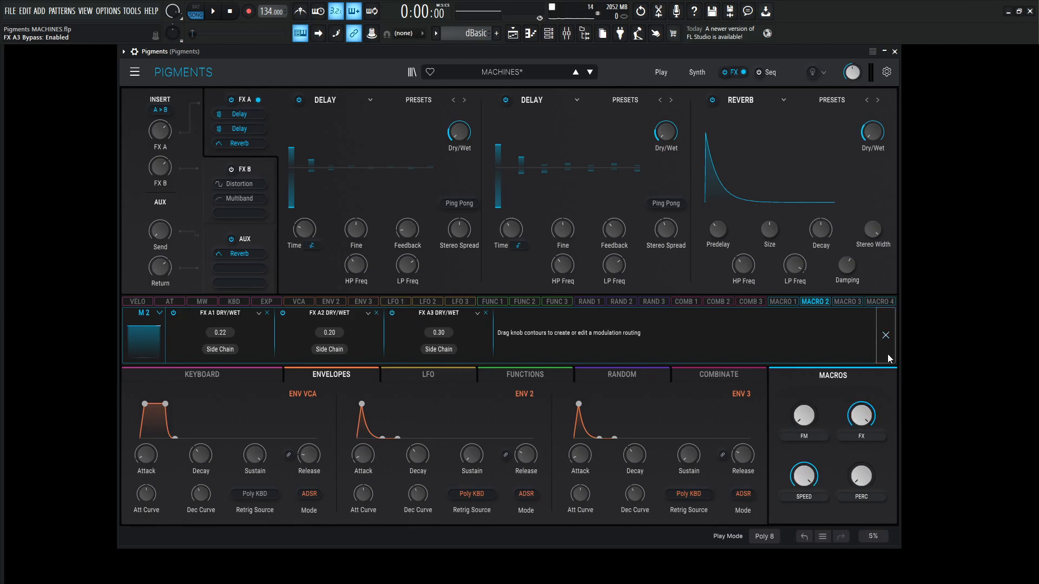
left_click(245, 169)
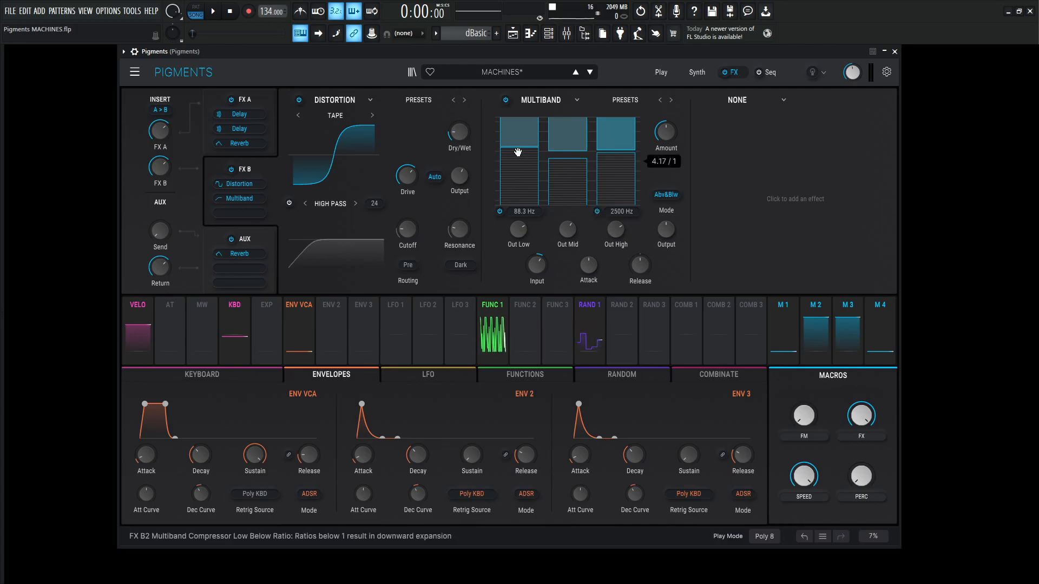
Step: Set bus B's multiband low-band ratio to 4.17:1 and return to the synth page
left_click_drag(520, 151, 520, 146)
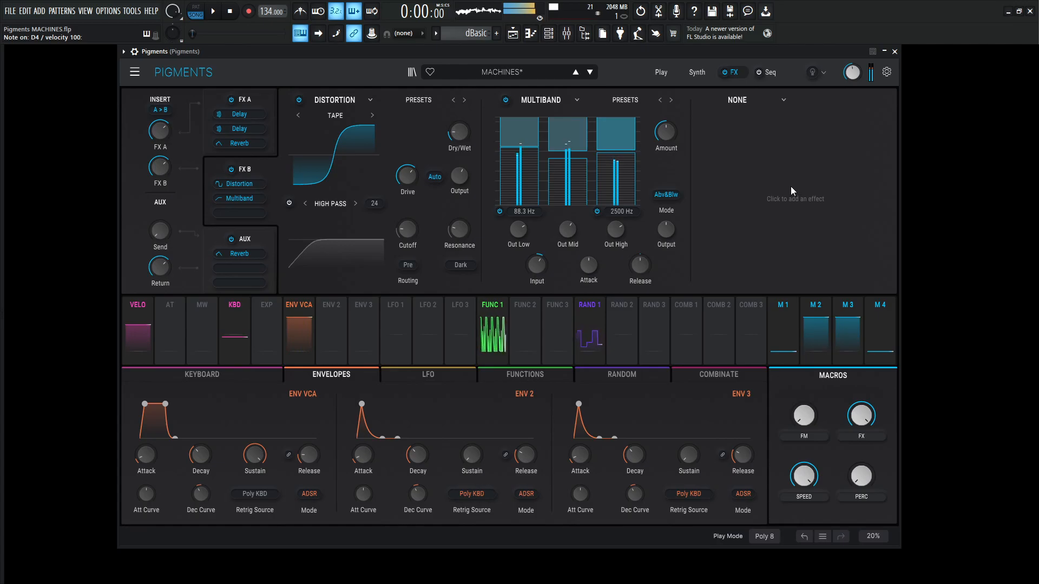
left_click(696, 72)
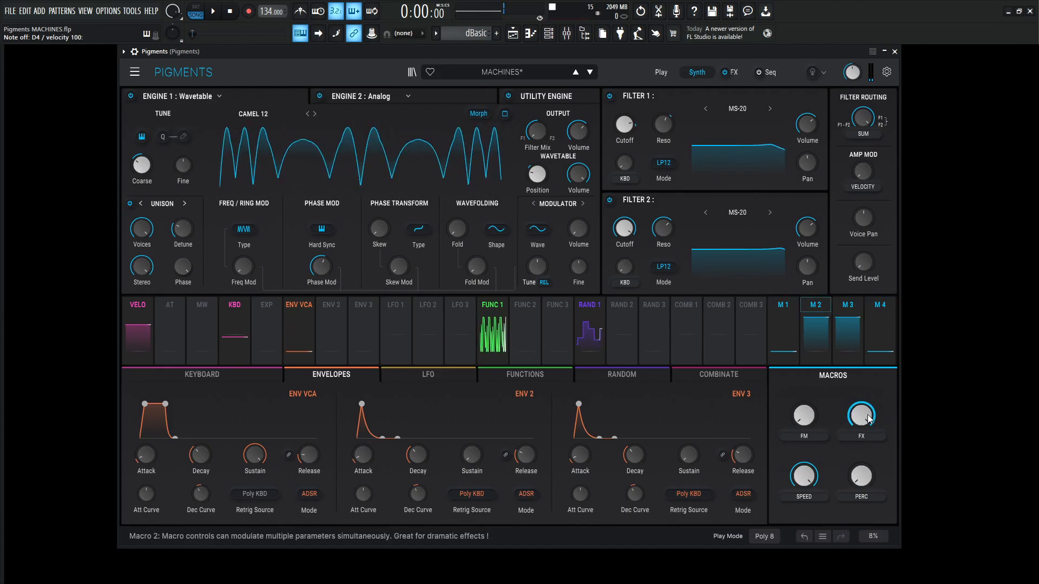
Step: Sweep the FX macro down to 0 and back up to full
left_click_drag(861, 416, 861, 397)
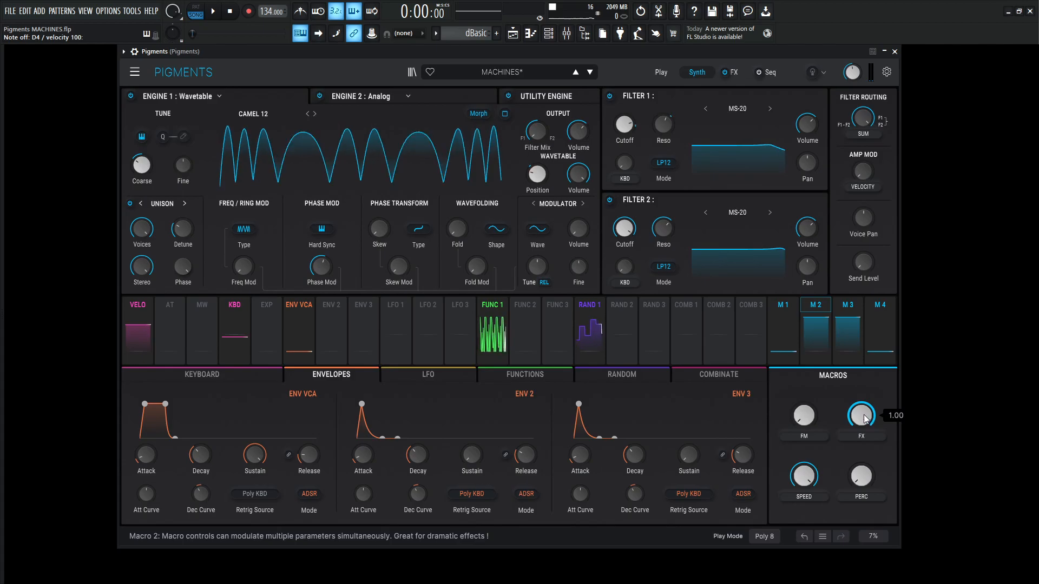
left_click_drag(861, 416, 861, 430)
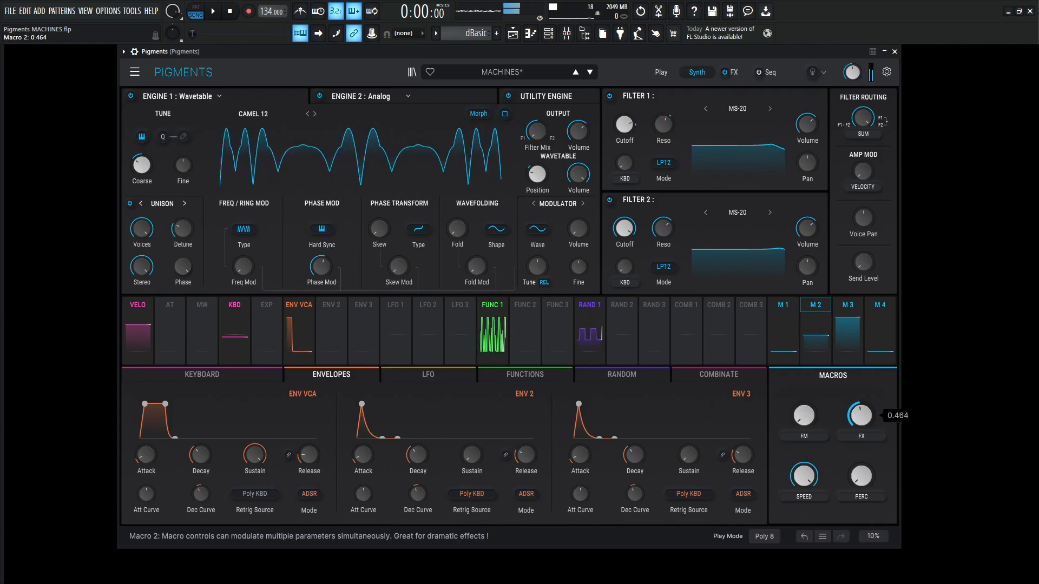
left_click_drag(860, 415, 861, 444)
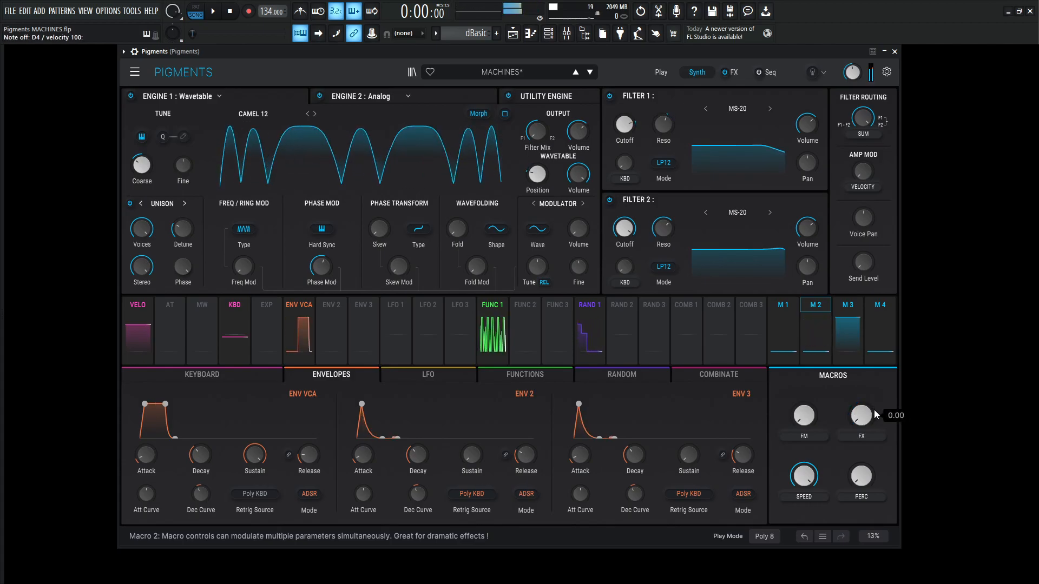
left_click_drag(861, 415, 861, 398)
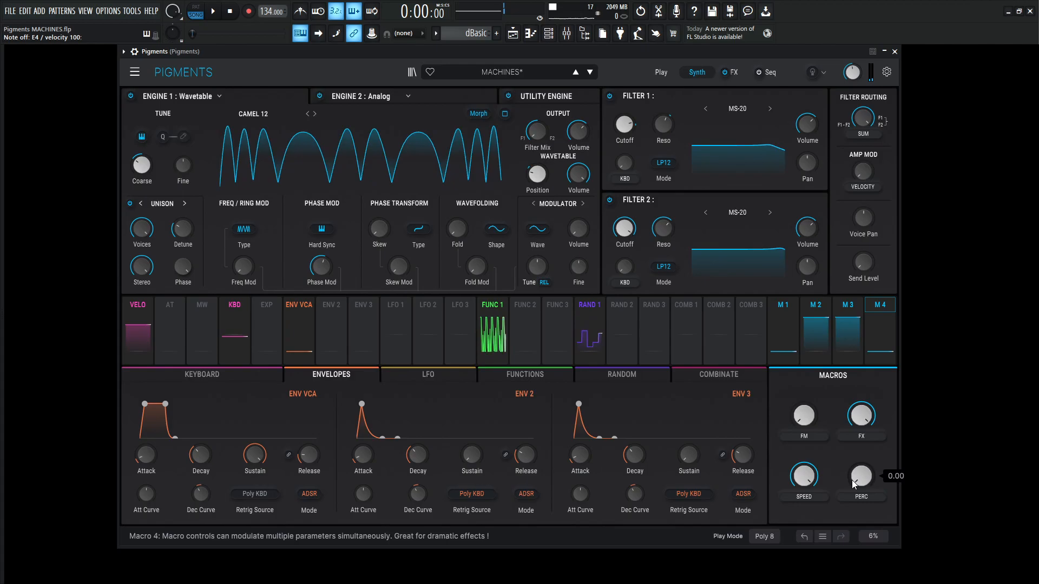
Step: Raise the PERC macro to about 0.73
left_click(216, 11)
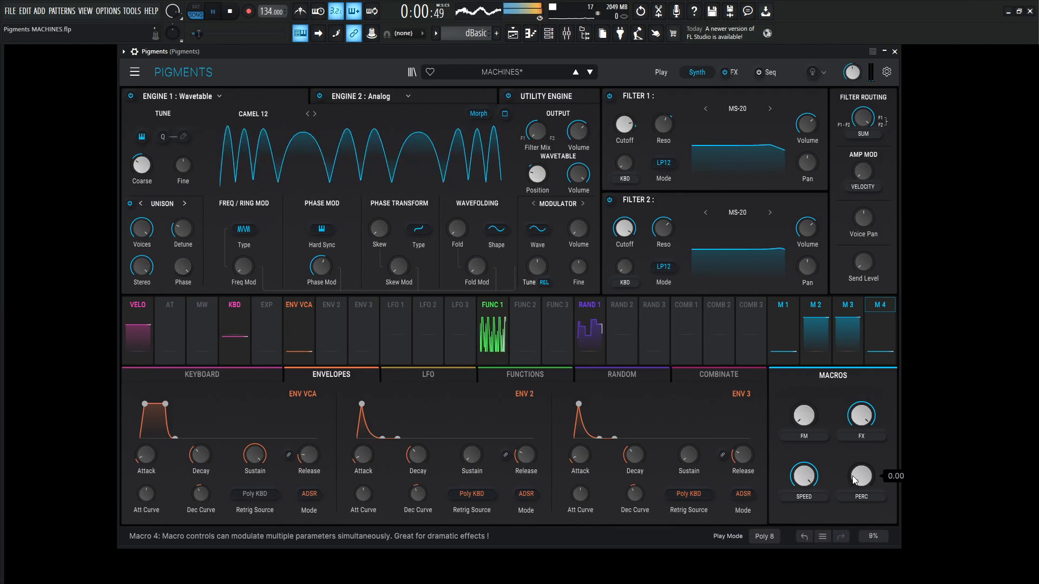
left_click_drag(861, 476, 861, 464)
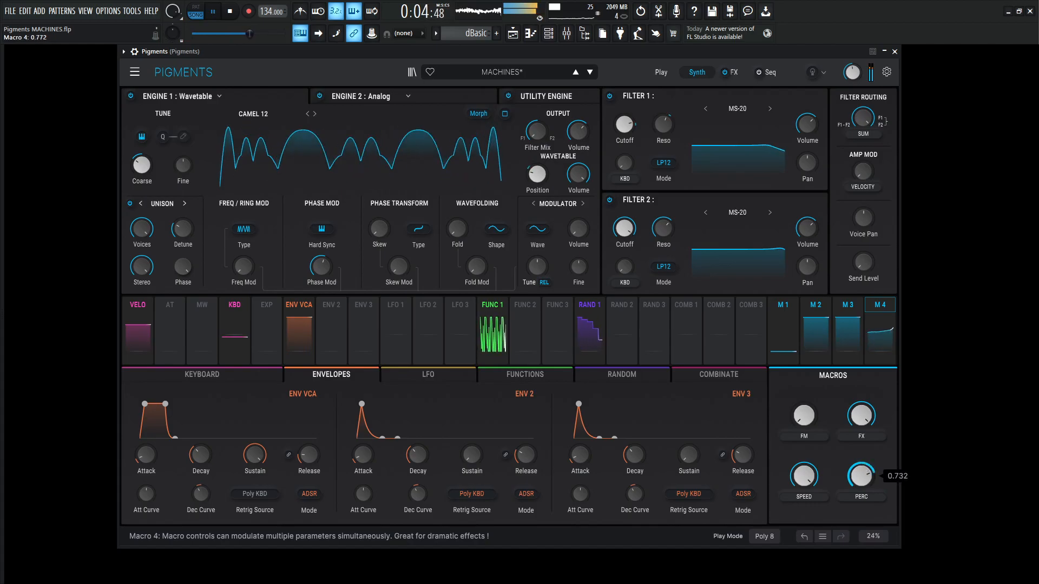
left_click_drag(861, 475, 861, 487)
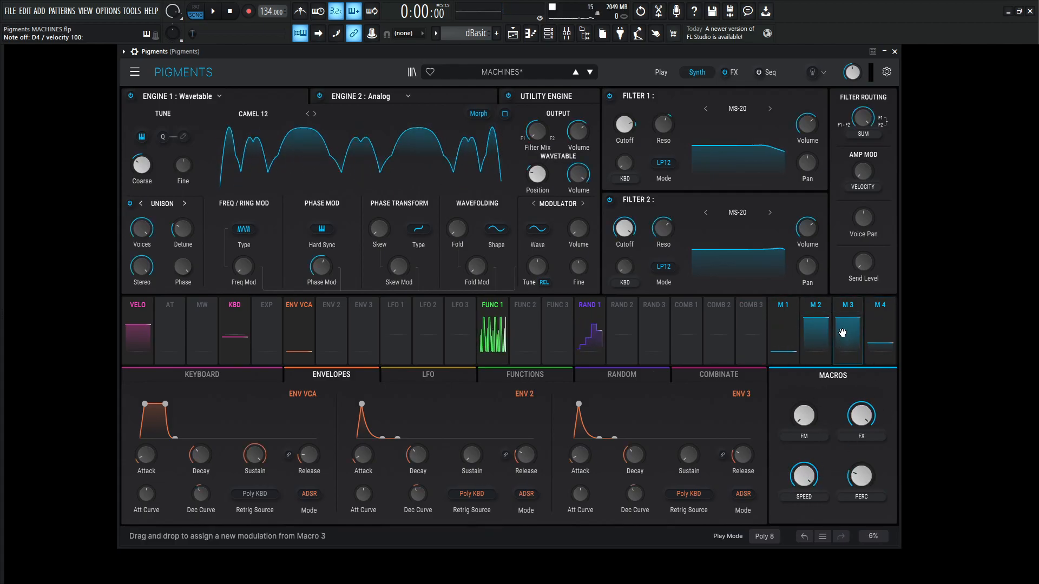
Step: Inspect the three random generators under Macro 3, lower SPEED to 0, and check Random 1's rate
left_click(622, 374)
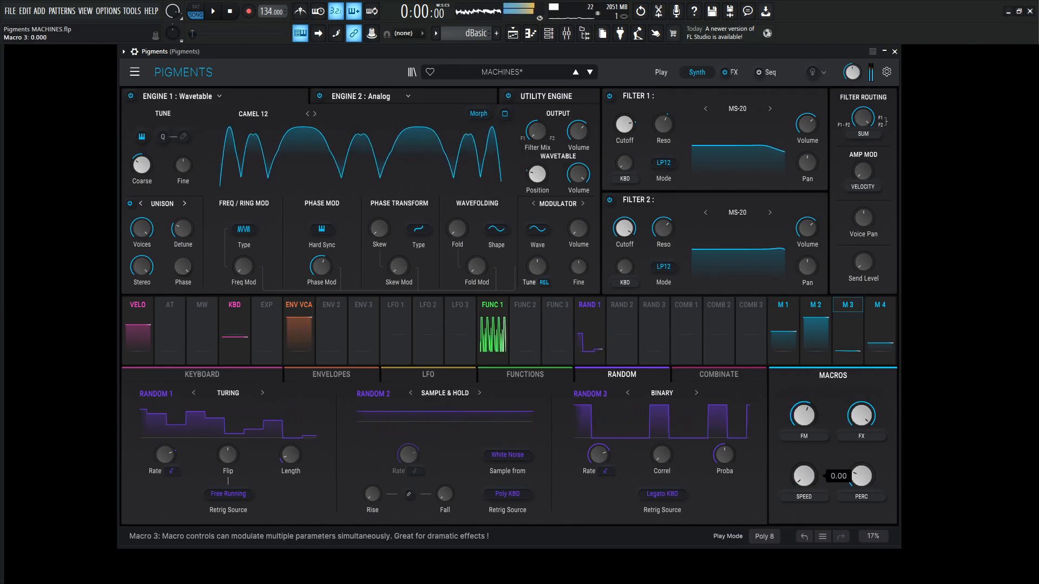
left_click_drag(862, 476, 861, 484)
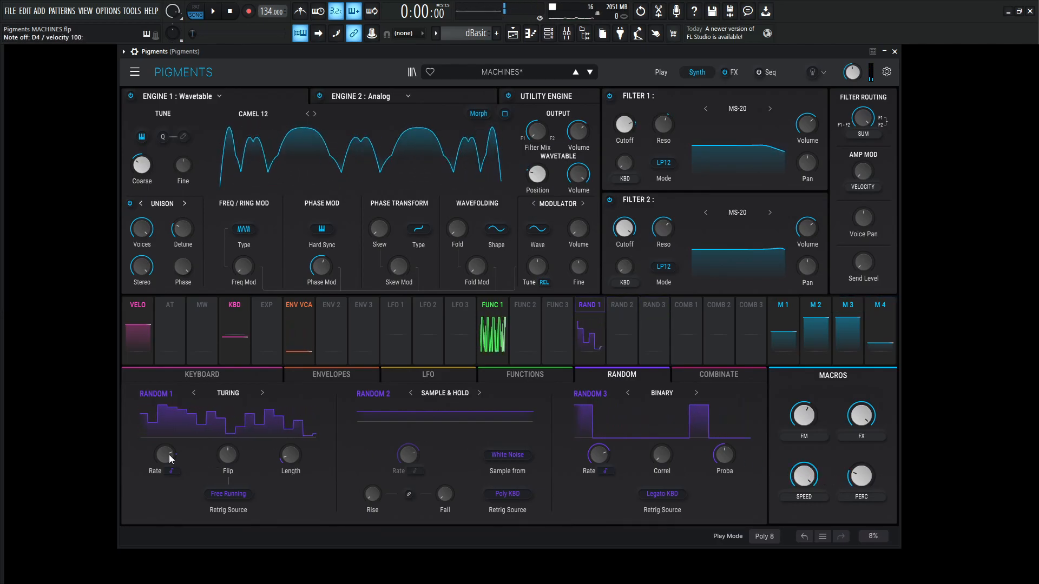
left_click(546, 95)
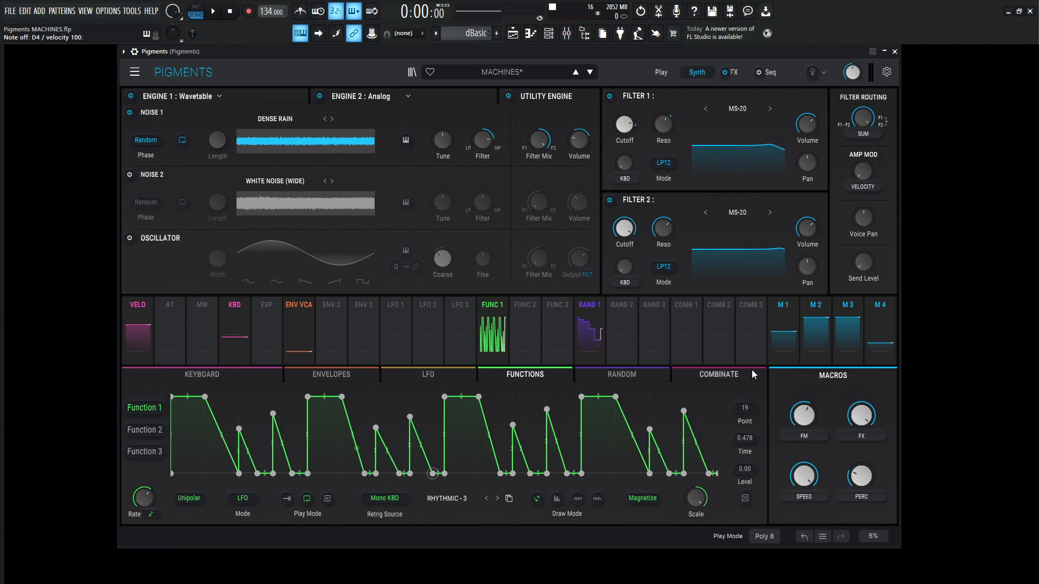
mouse_move(312, 335)
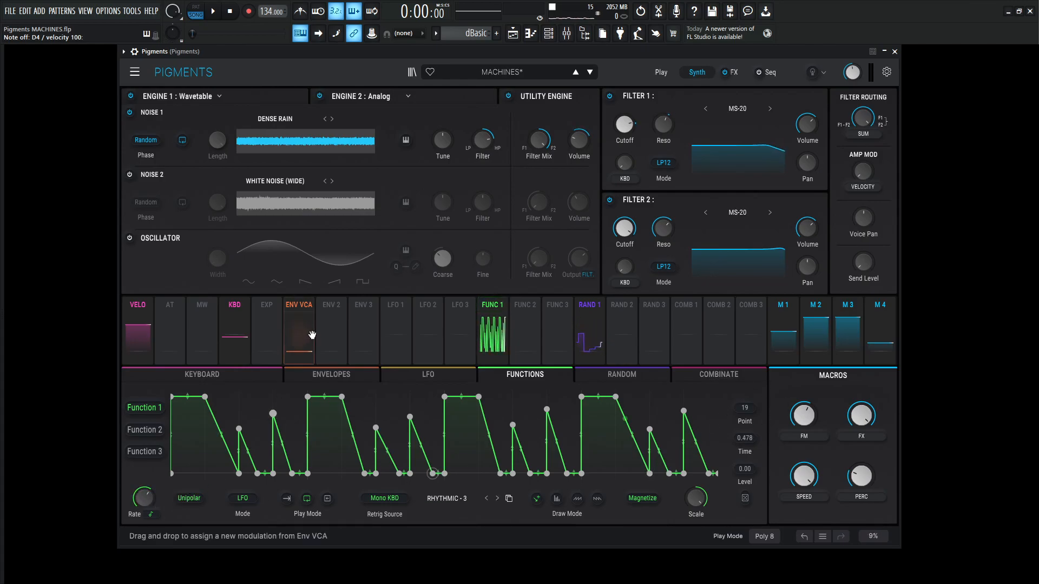